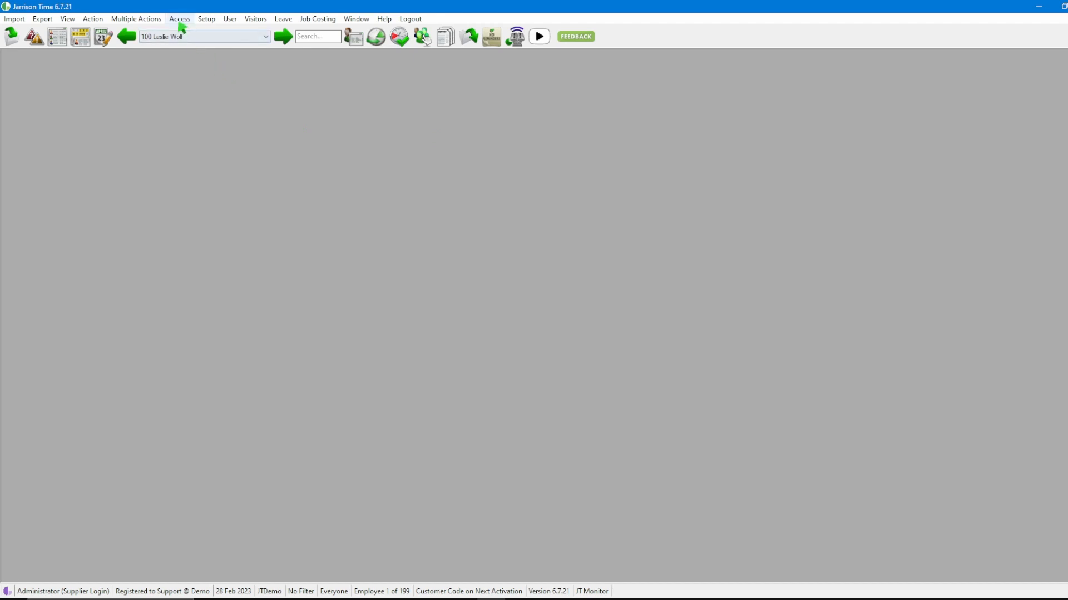
Show the Devices list from the Access menu, with the Admin T&A device's details.
left_click(179, 18)
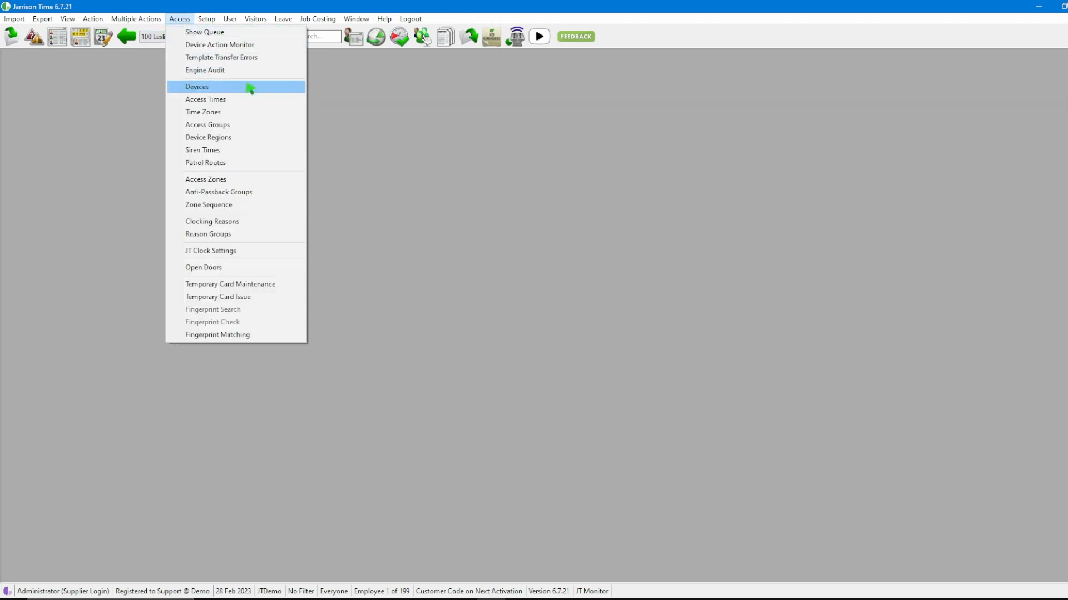
left_click(197, 87)
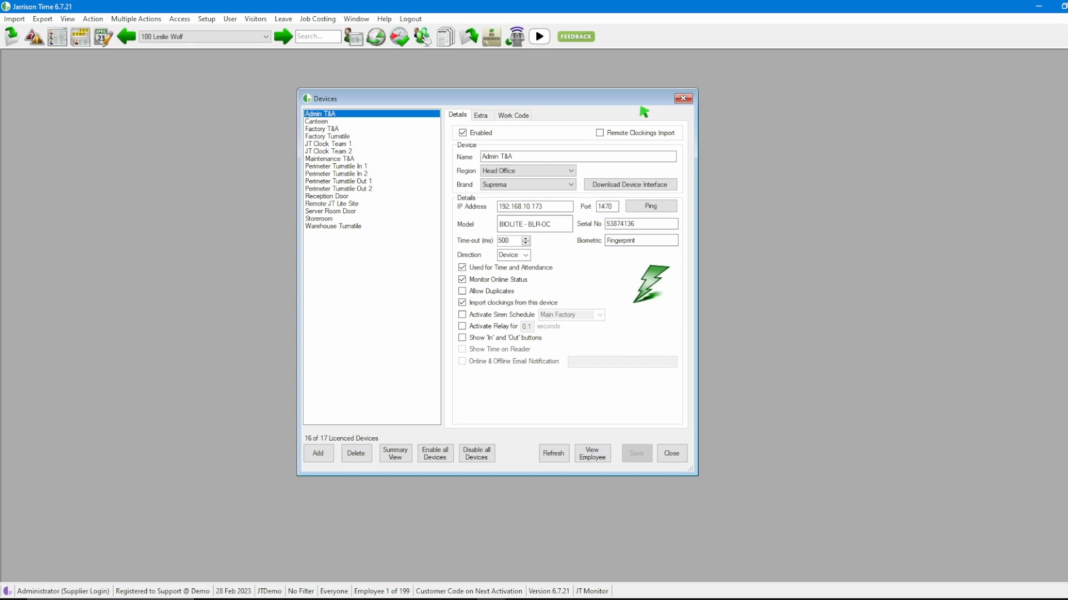
mouse_move(651, 109)
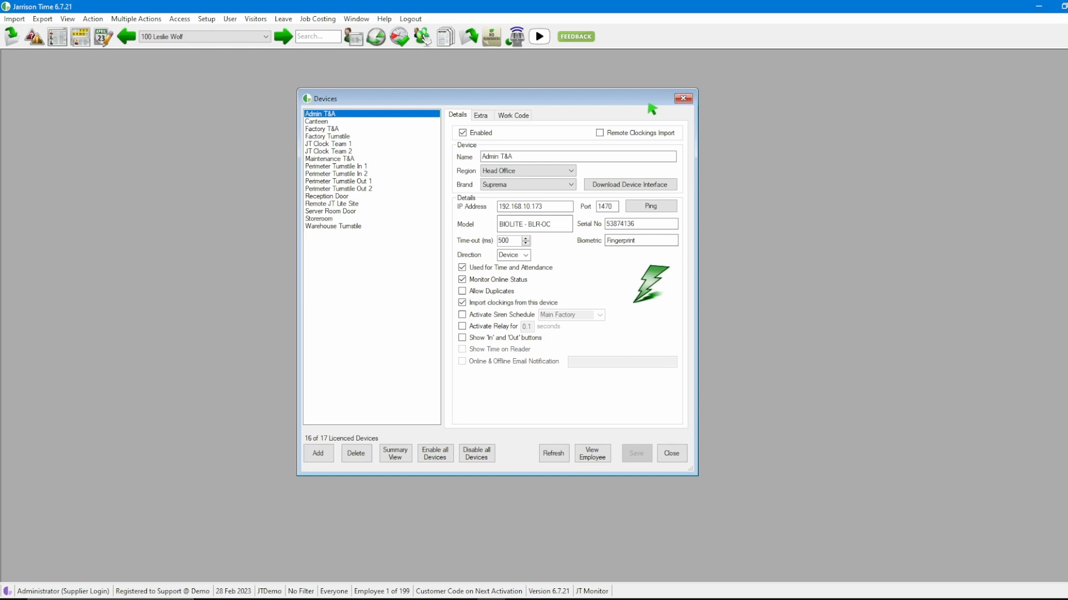
mouse_move(306, 115)
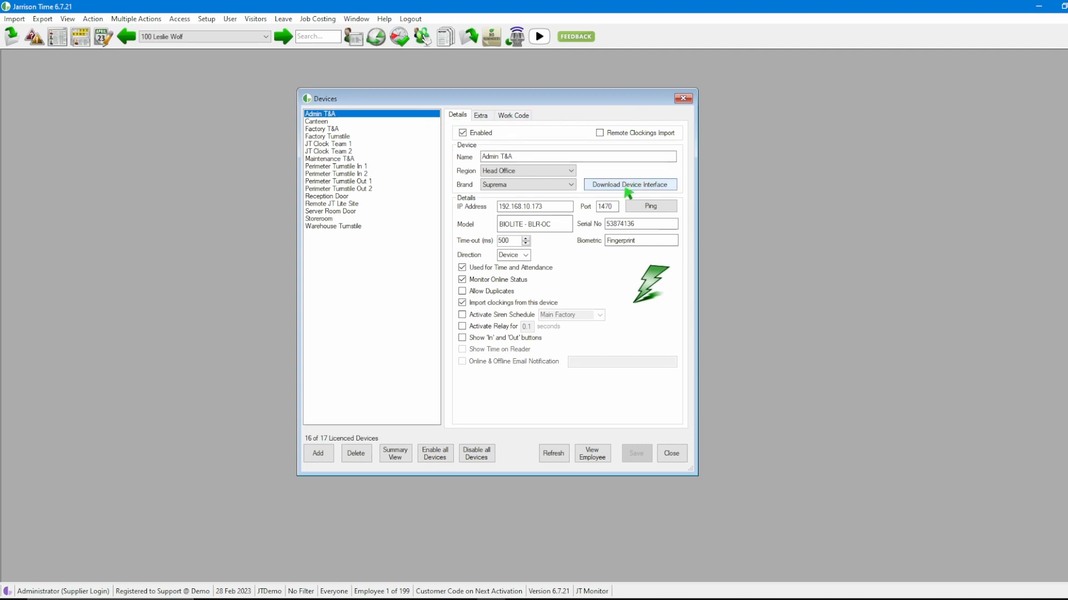
mouse_move(615, 194)
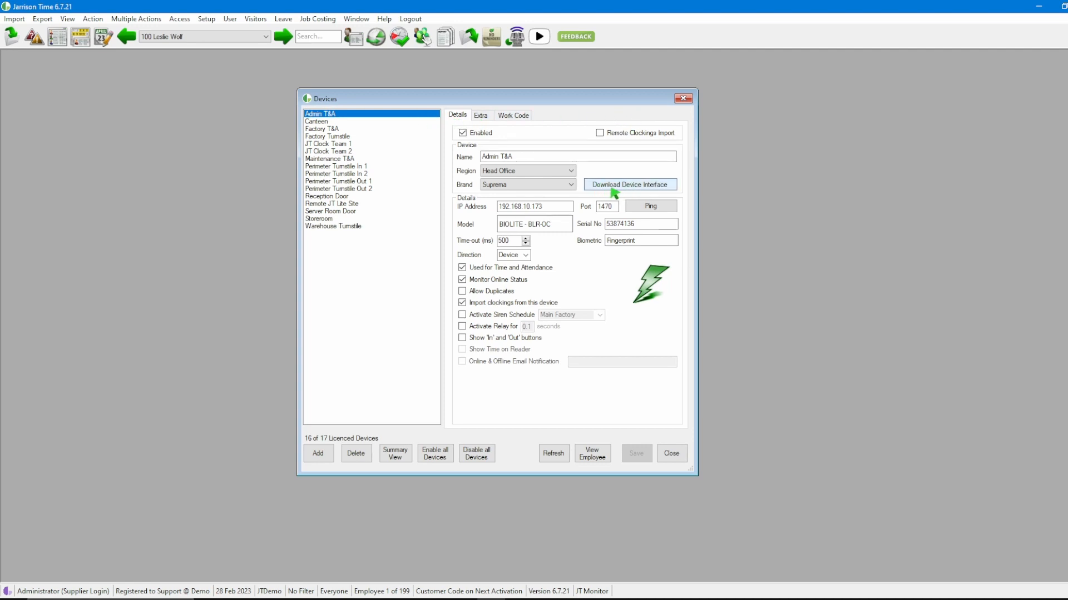
mouse_move(686, 196)
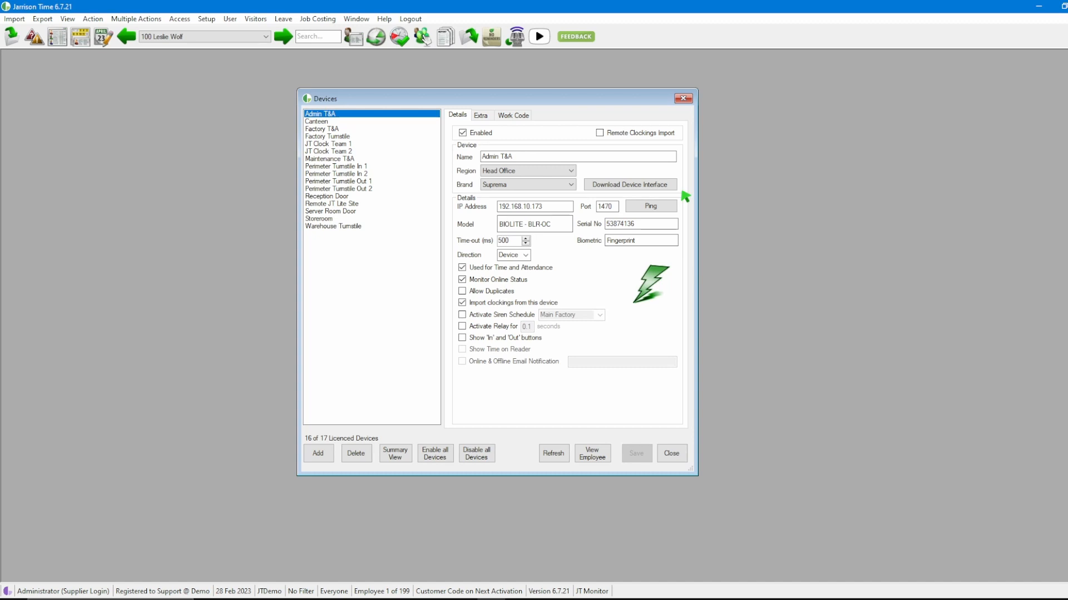
left_click(316, 121)
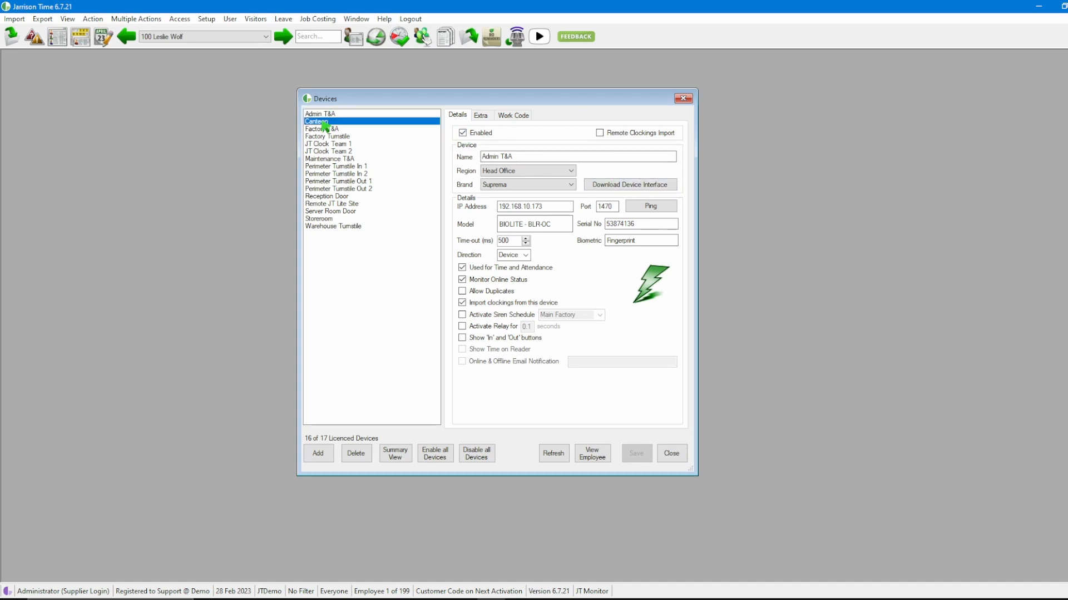
left_click(316, 122)
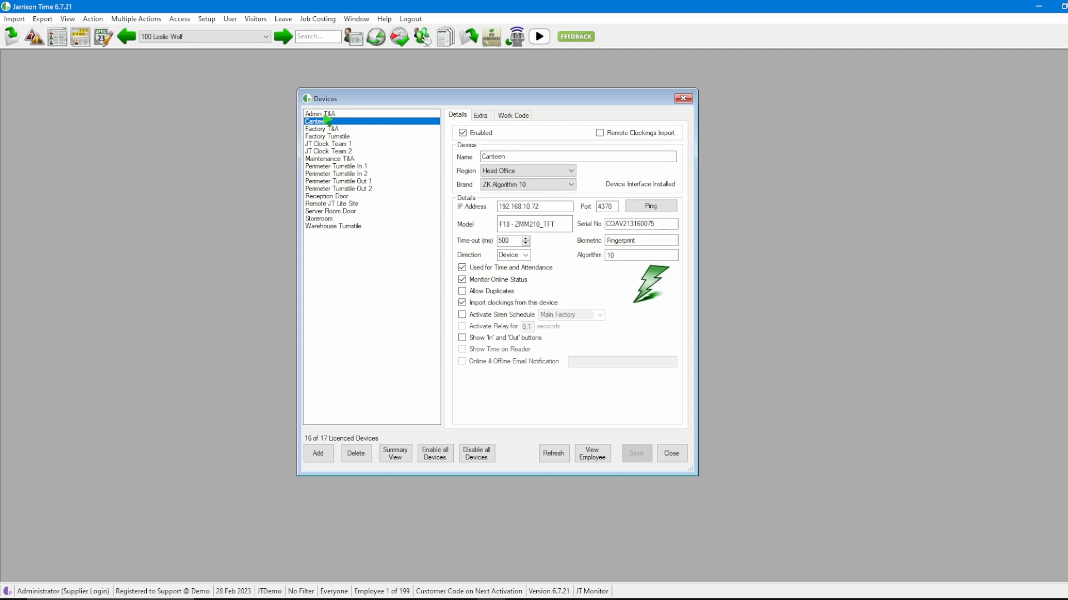
left_click(321, 113)
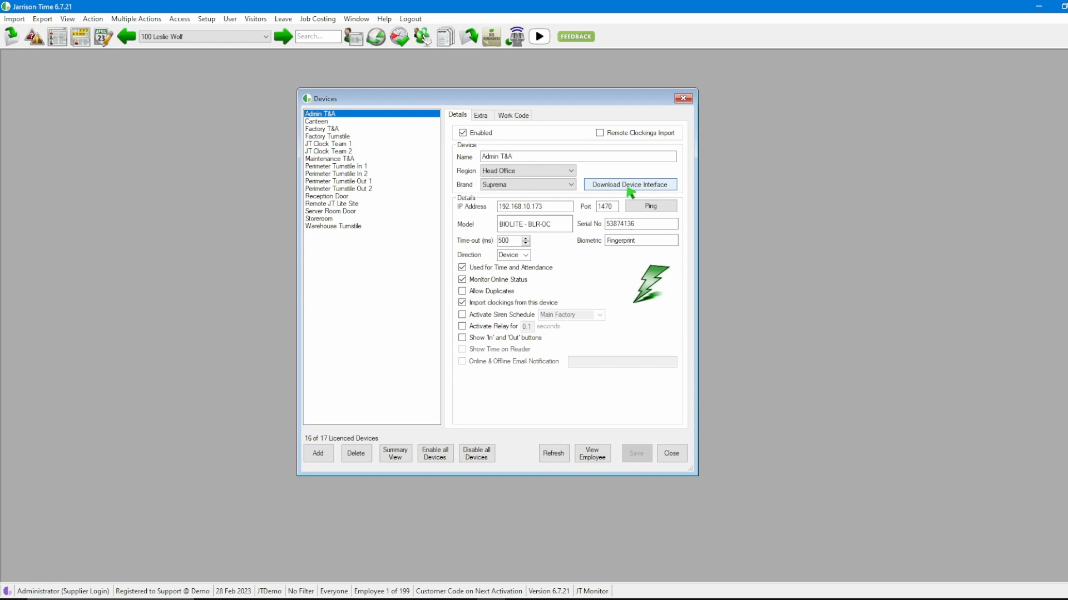
Start downloading the Suprema device interface for the Admin T&A device.
left_click(628, 185)
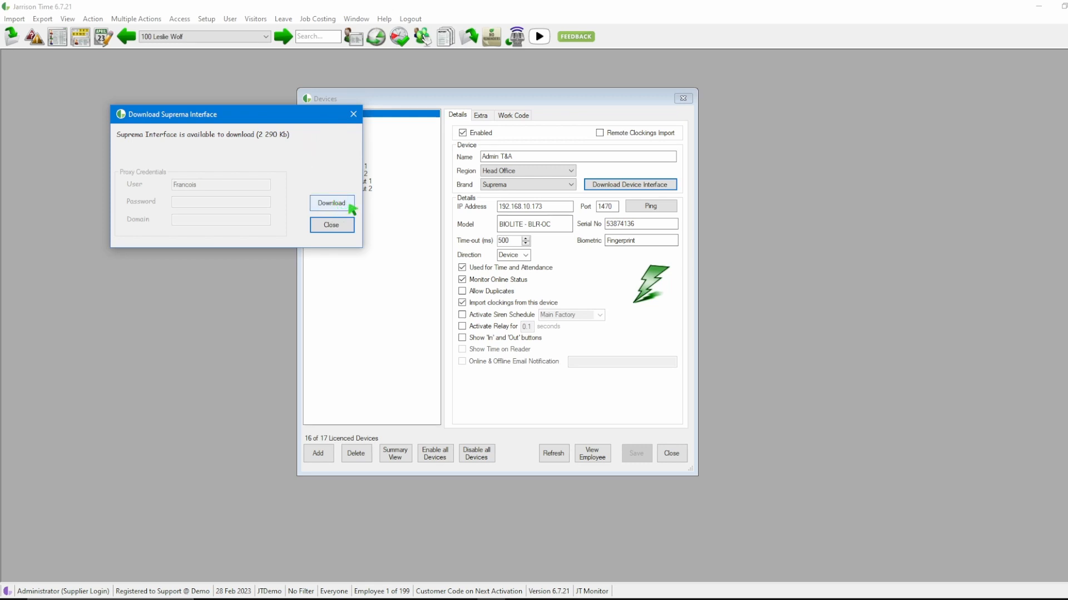
left_click(332, 203)
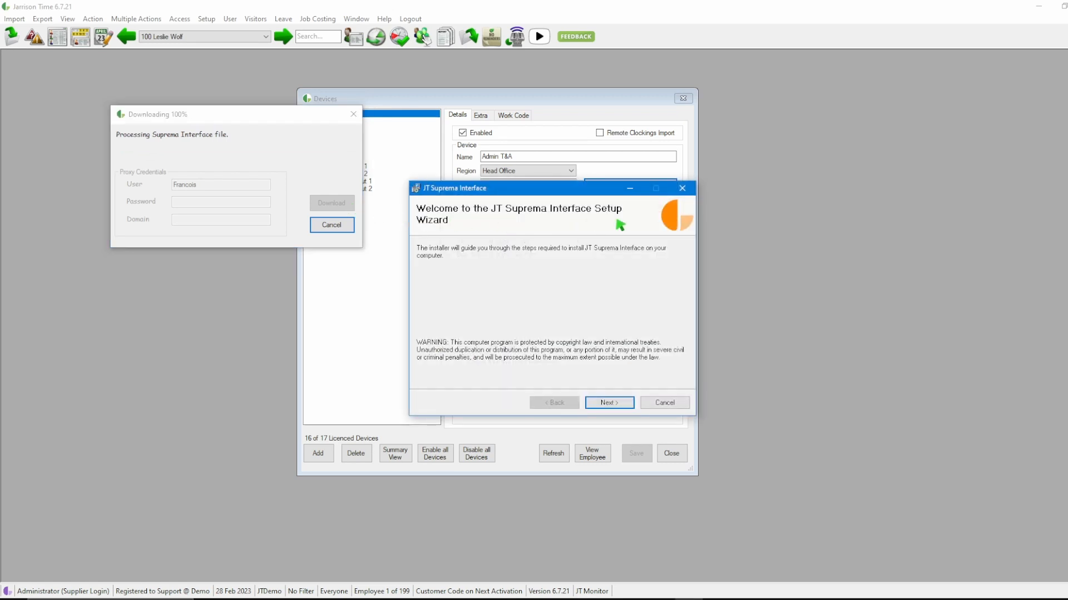
mouse_move(637, 396)
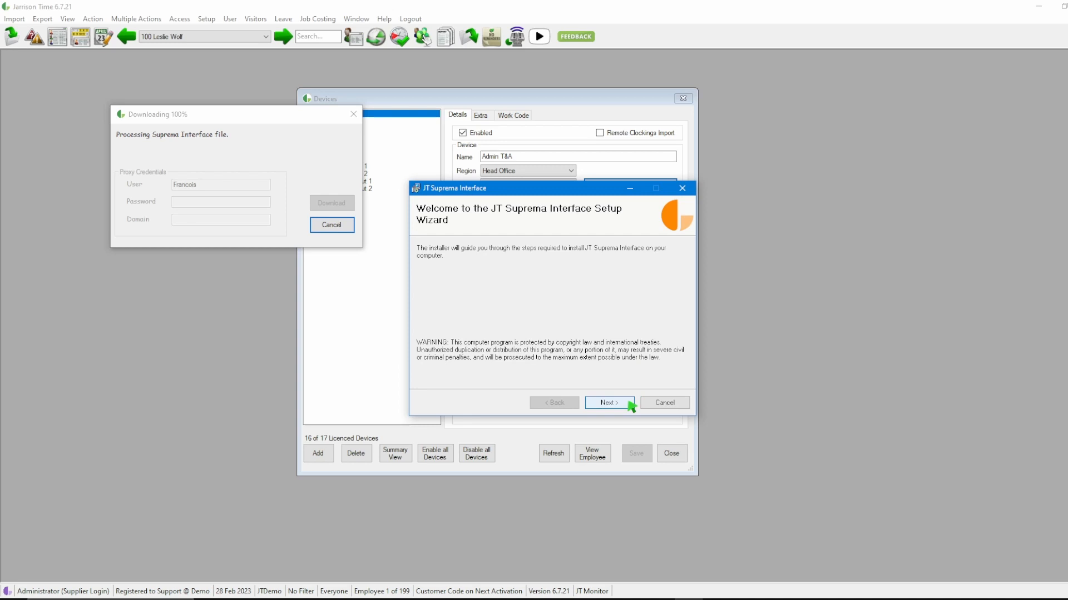
Run the JT Suprema Interface setup wizard through installation and close it.
left_click(608, 403)
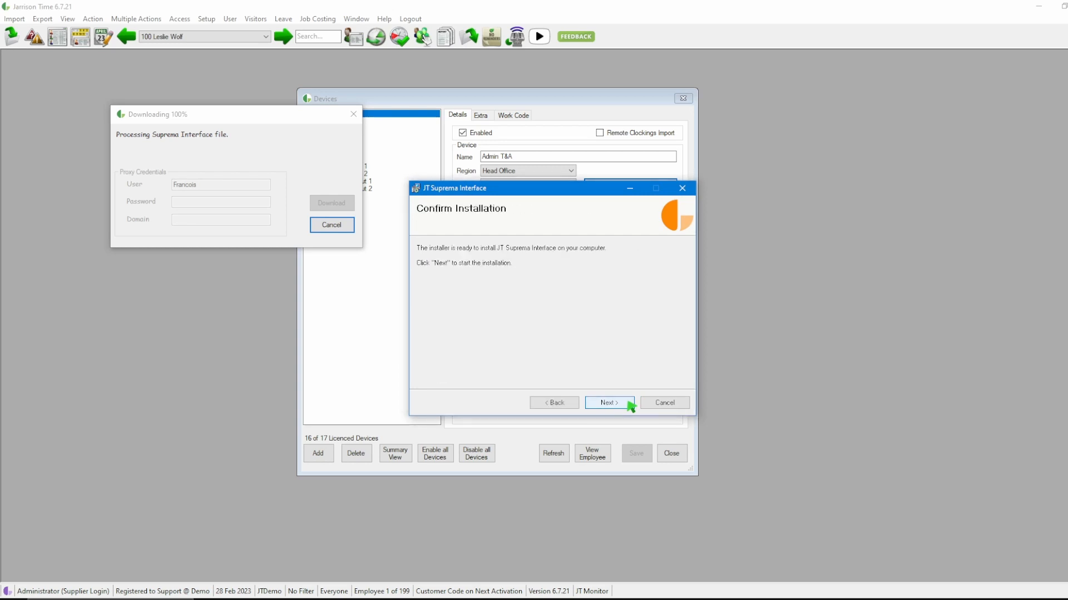
left_click(608, 403)
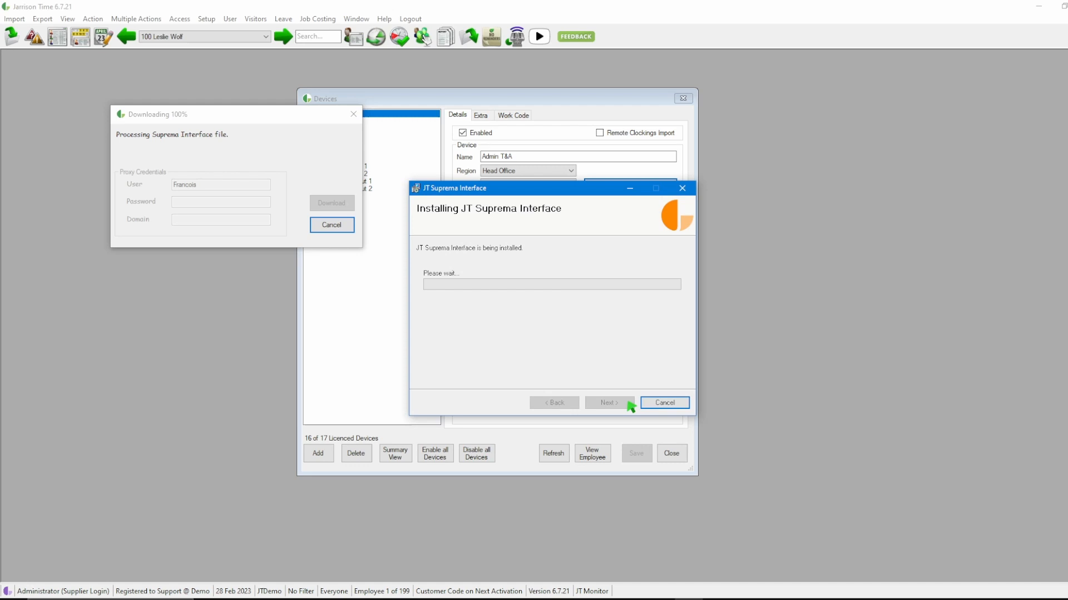
mouse_move(519, 400)
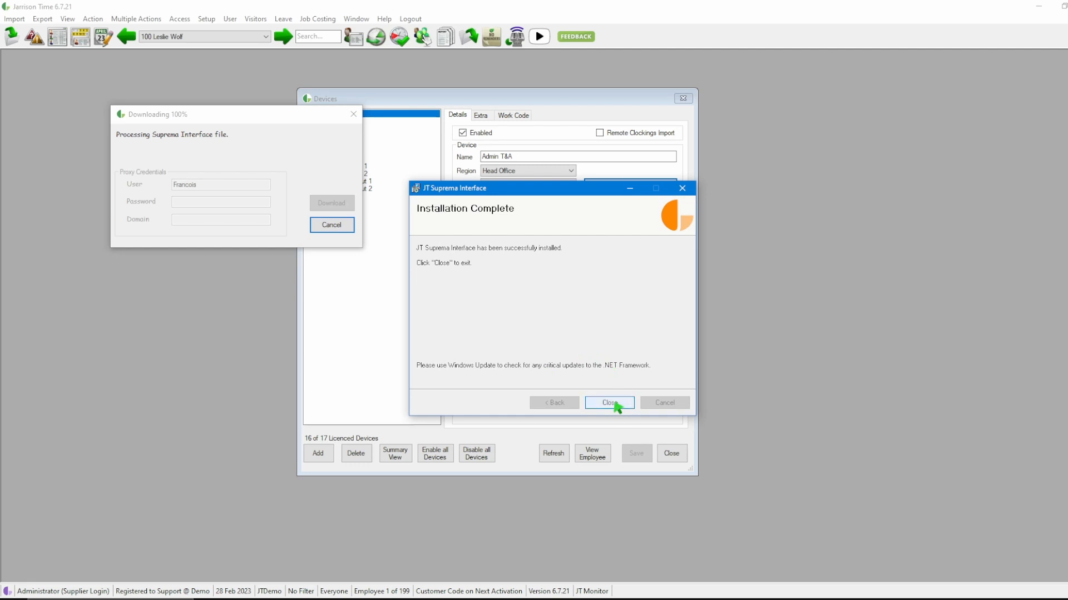
left_click(608, 403)
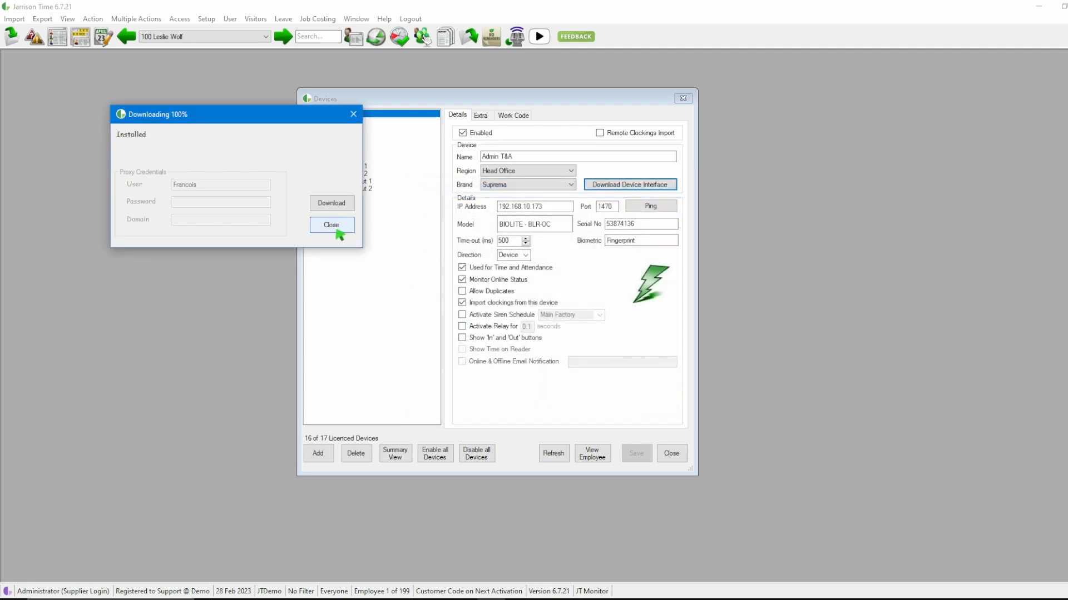